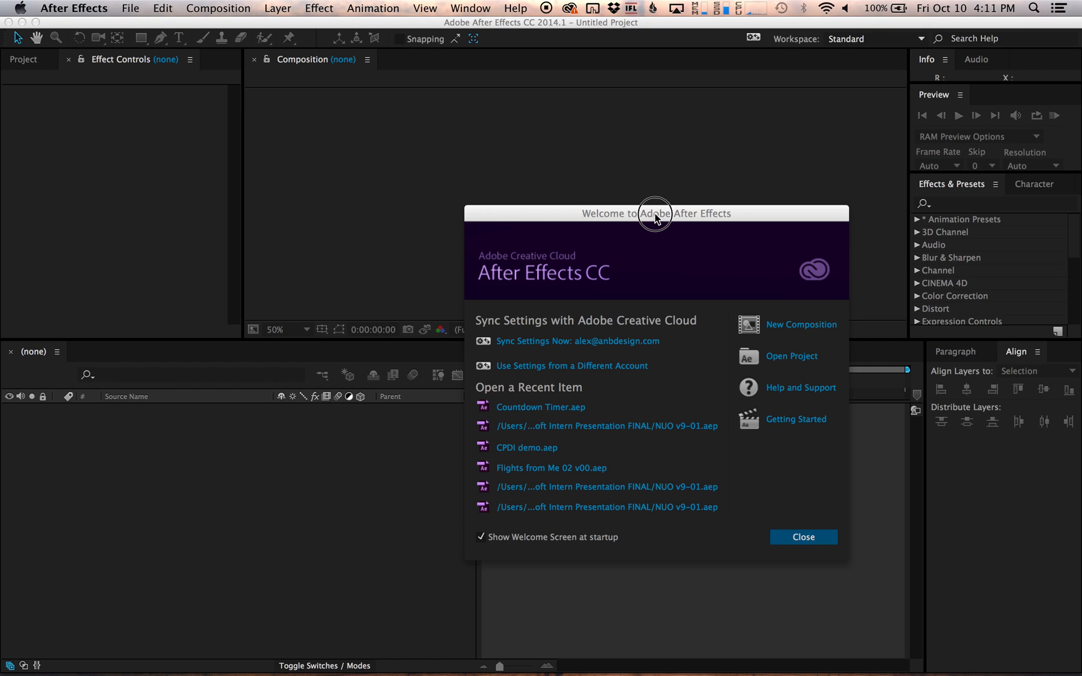
- Create a new 1920×1080 composition, Comp 1, with the default settings
drag(655, 212, 476, 131)
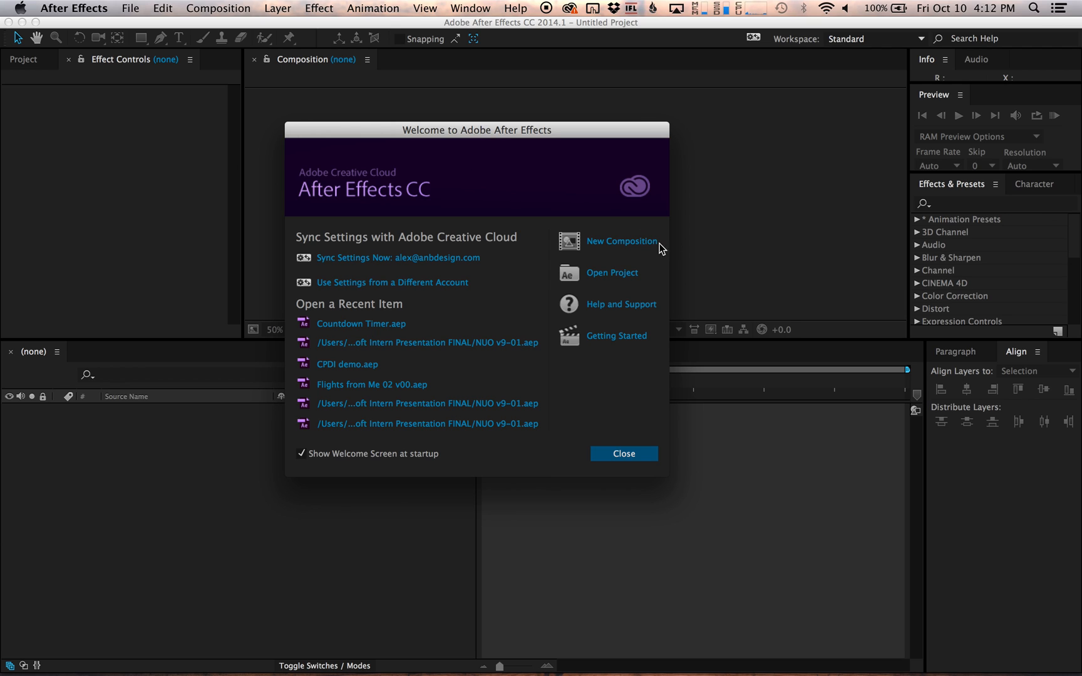
click(621, 240)
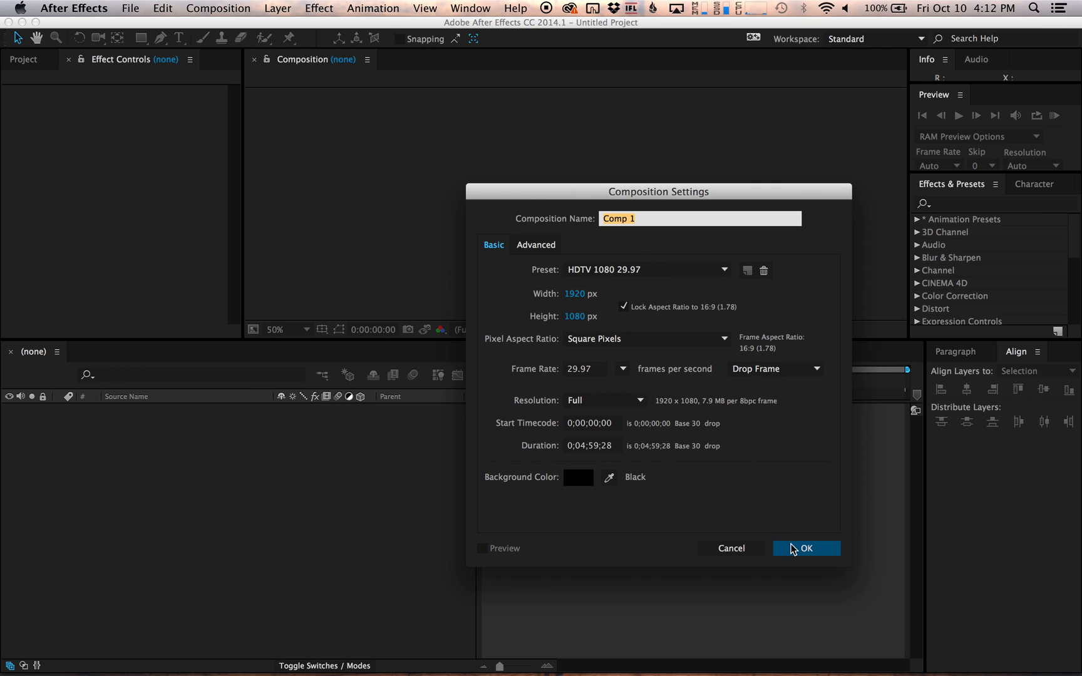
click(805, 549)
text(000)
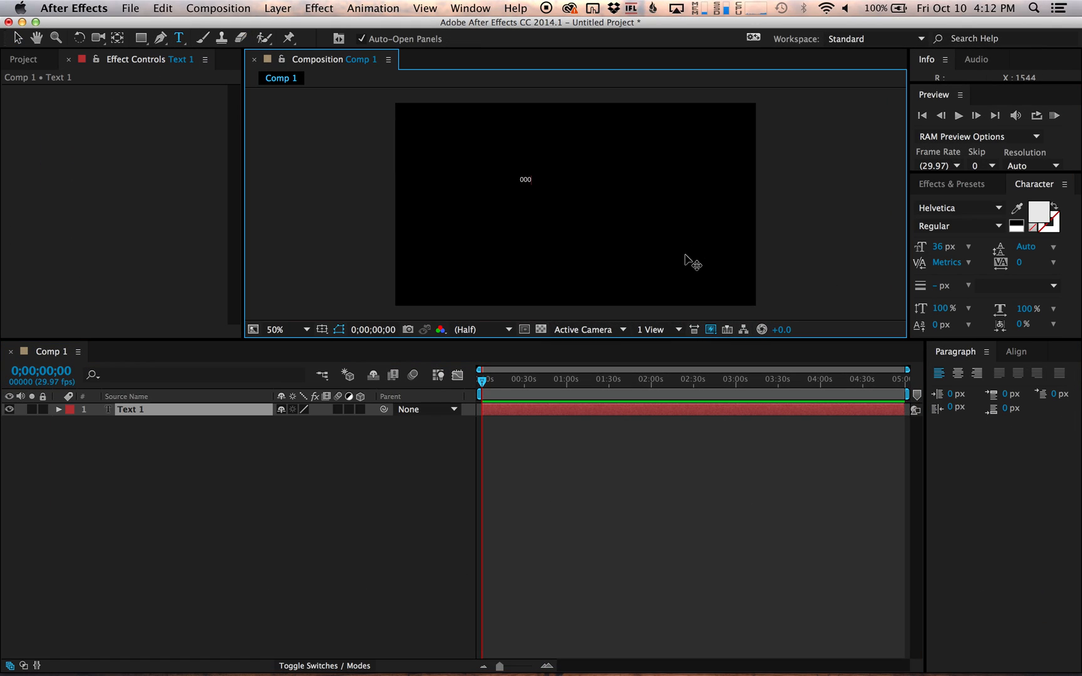
- Add a large white text layer reading 0000 near the frame centre
click(37, 37)
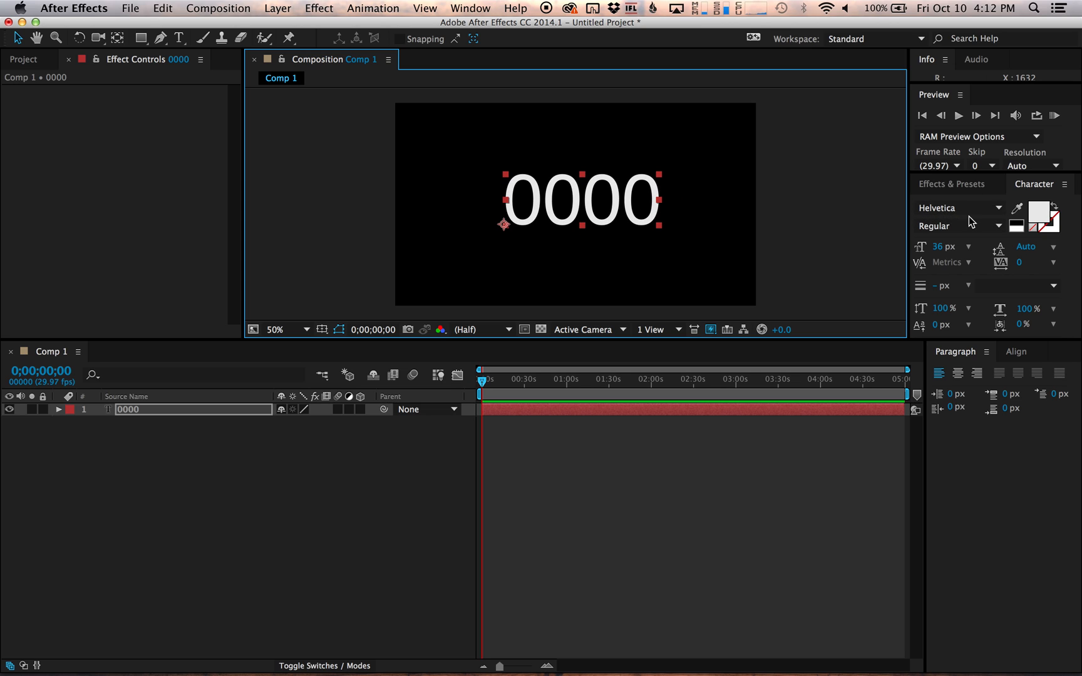
mouse_move(937, 208)
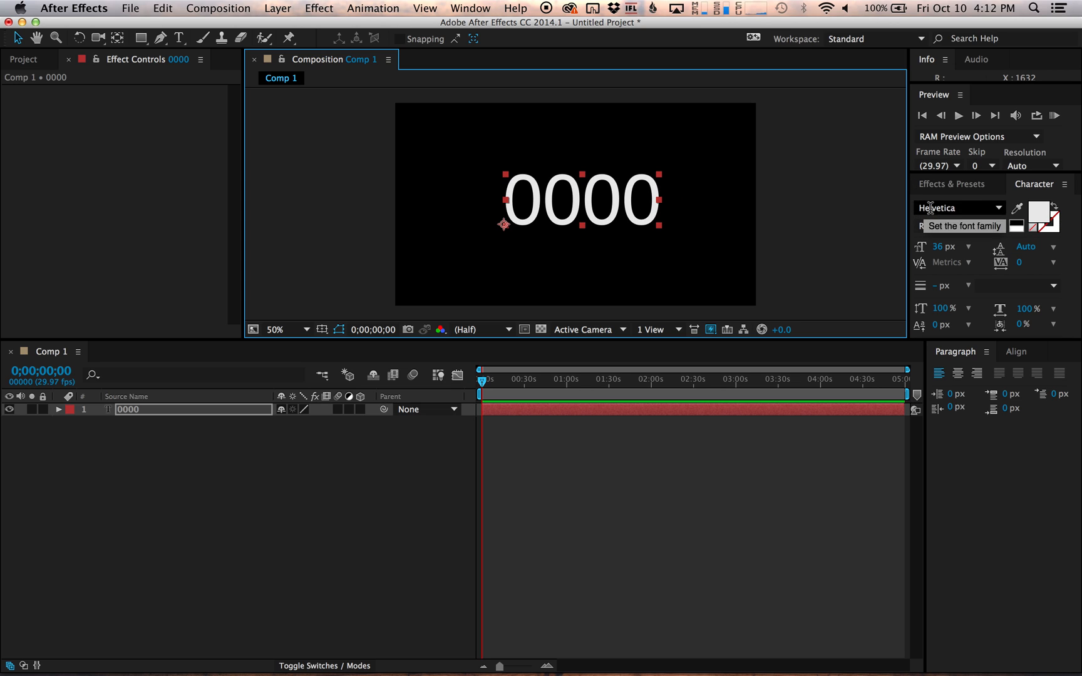
click(1017, 351)
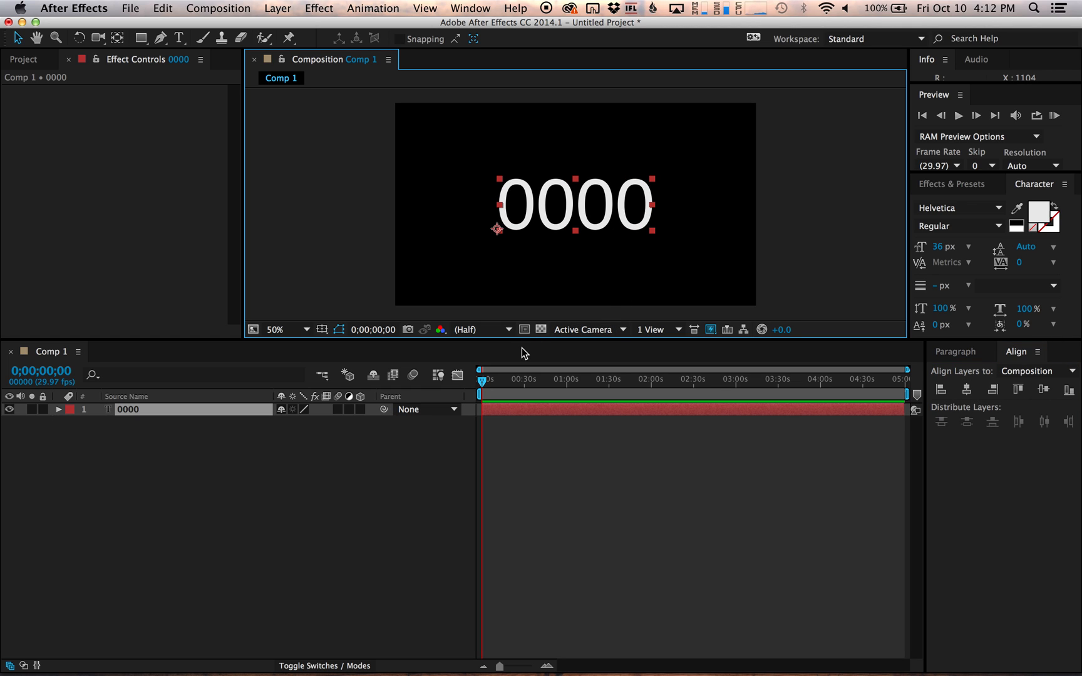
- Find the Slider Control effect by searching 'slider' in Effects & Presets
click(951, 184)
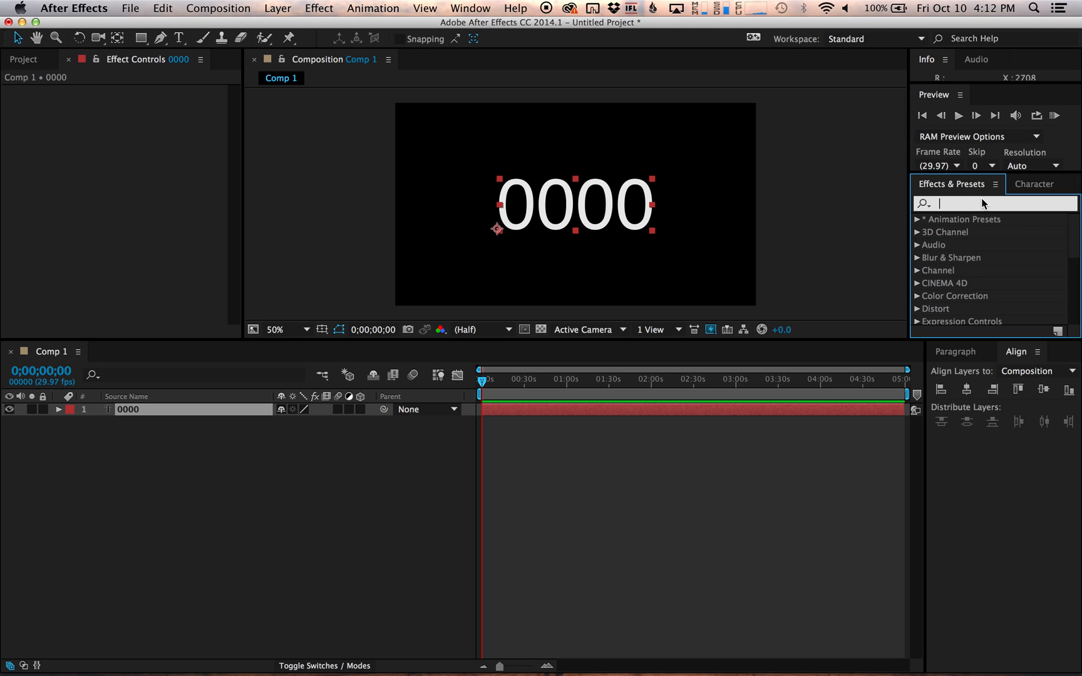
text(slider)
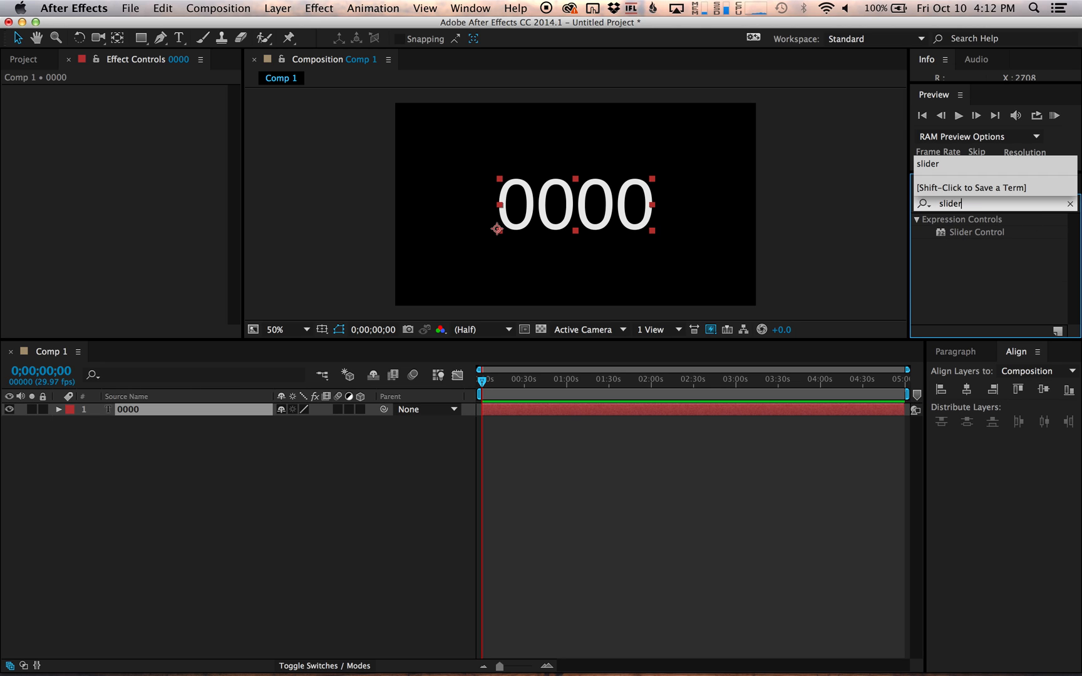
mouse_move(997, 238)
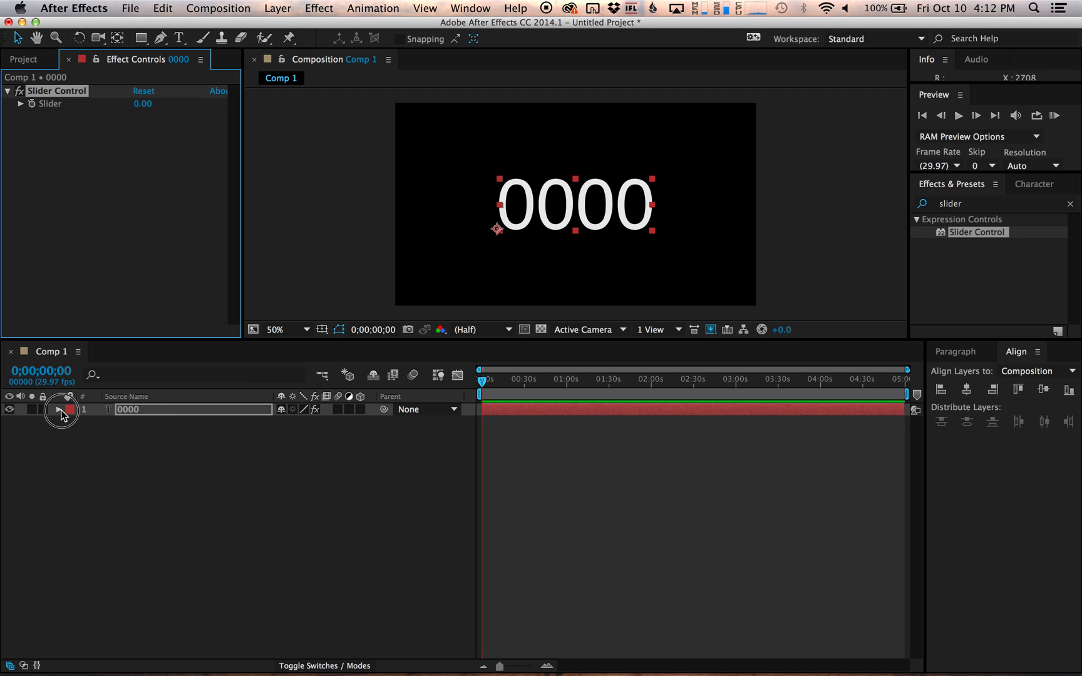
- Reveal the text layer's Slider Control Slider property, at 0.00, in the timeline
click(59, 409)
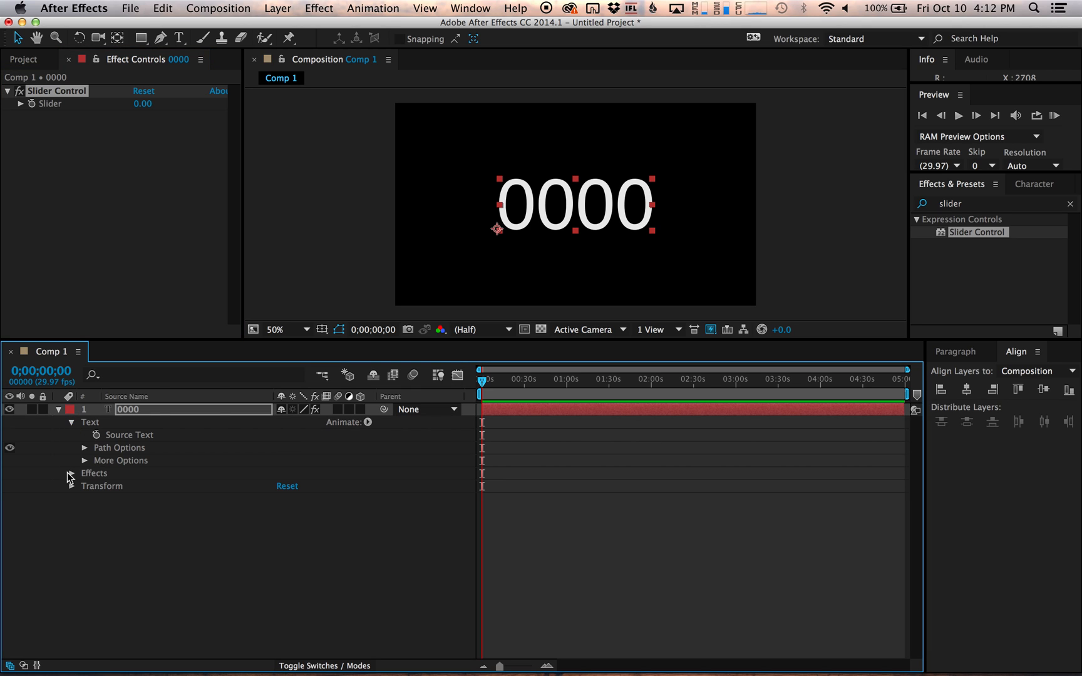
click(70, 473)
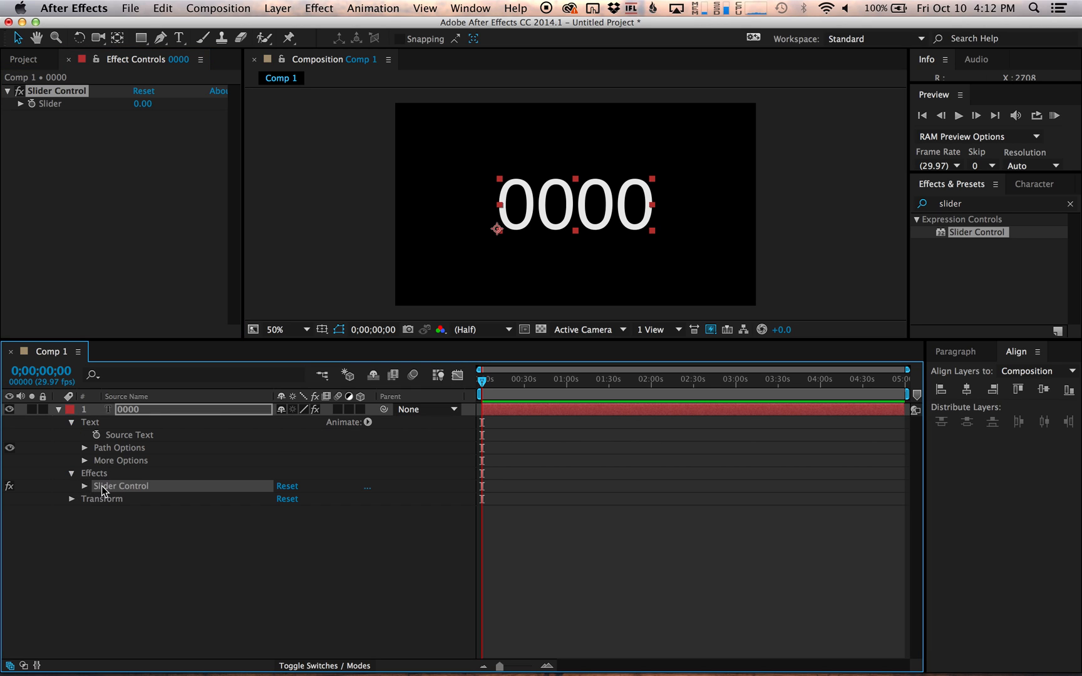
click(84, 486)
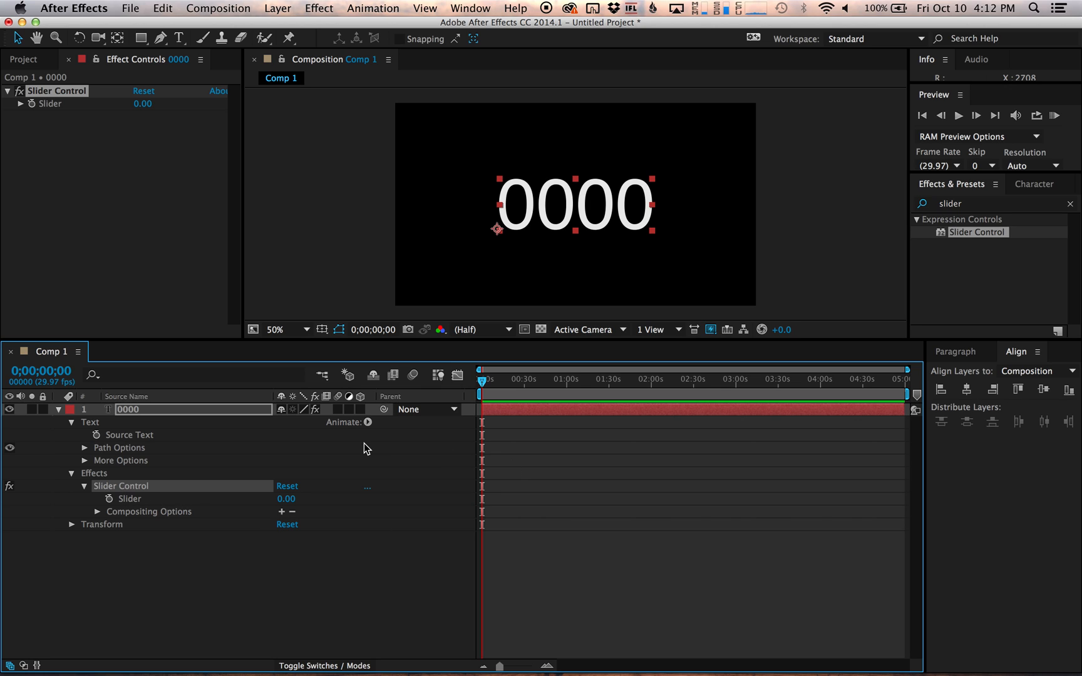
mouse_move(364, 441)
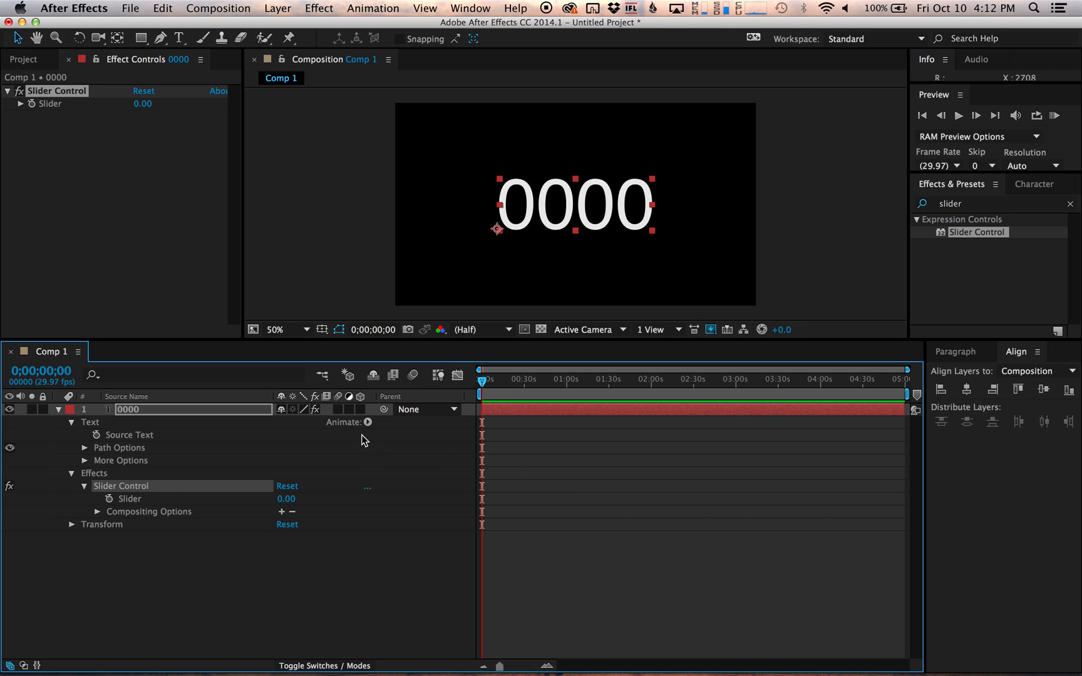
mouse_move(131, 441)
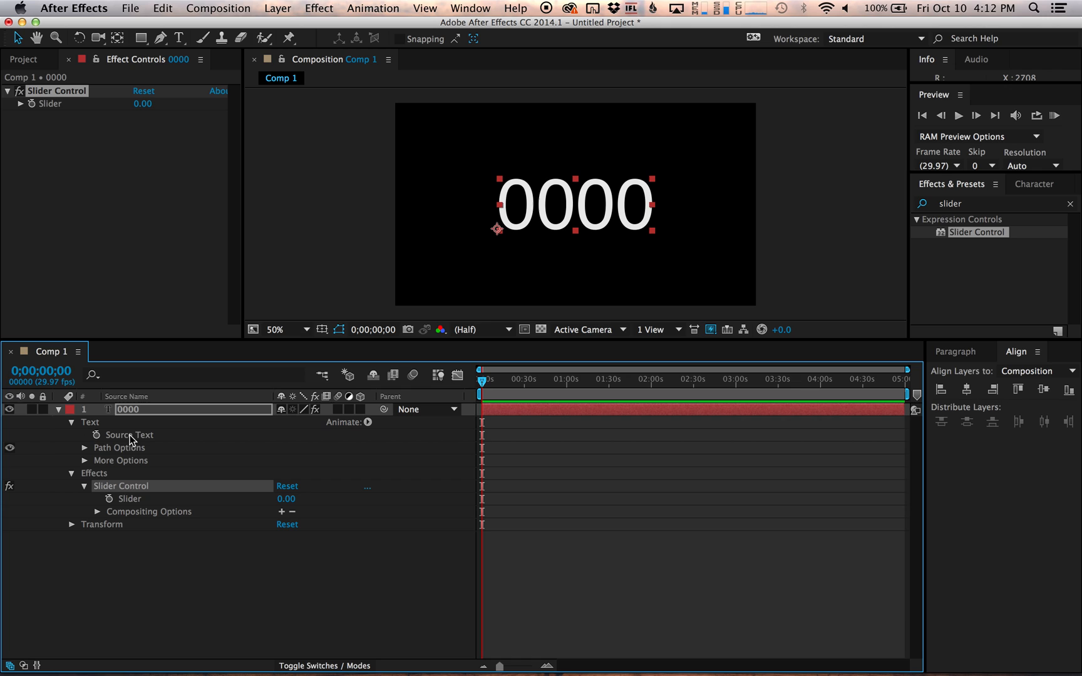
mouse_move(124, 512)
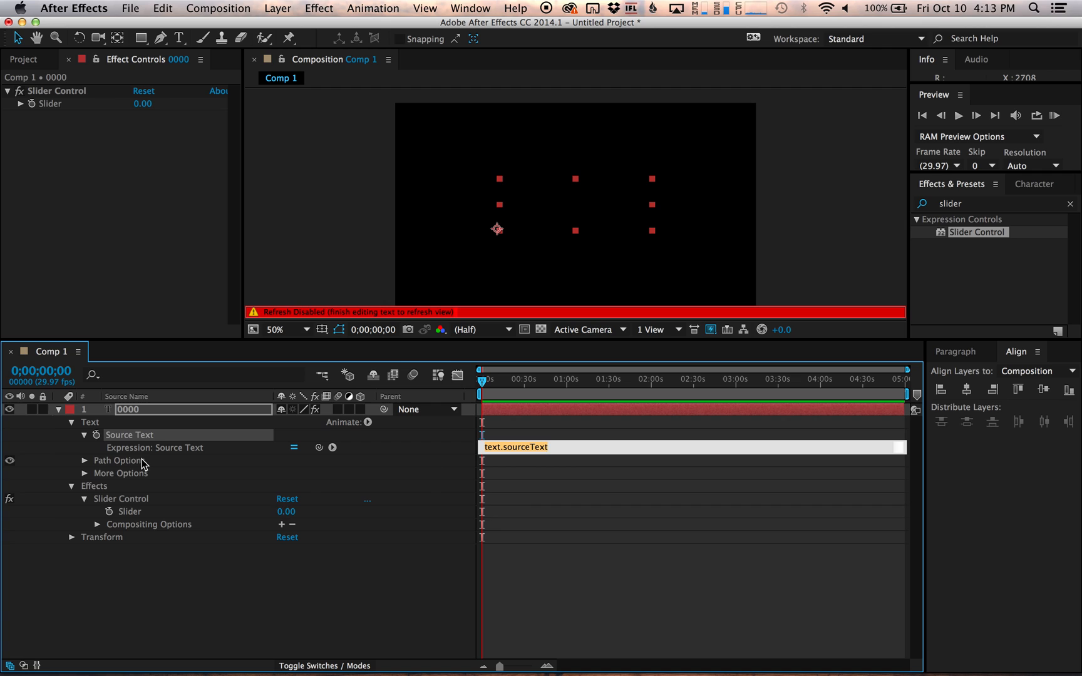
mouse_move(423, 461)
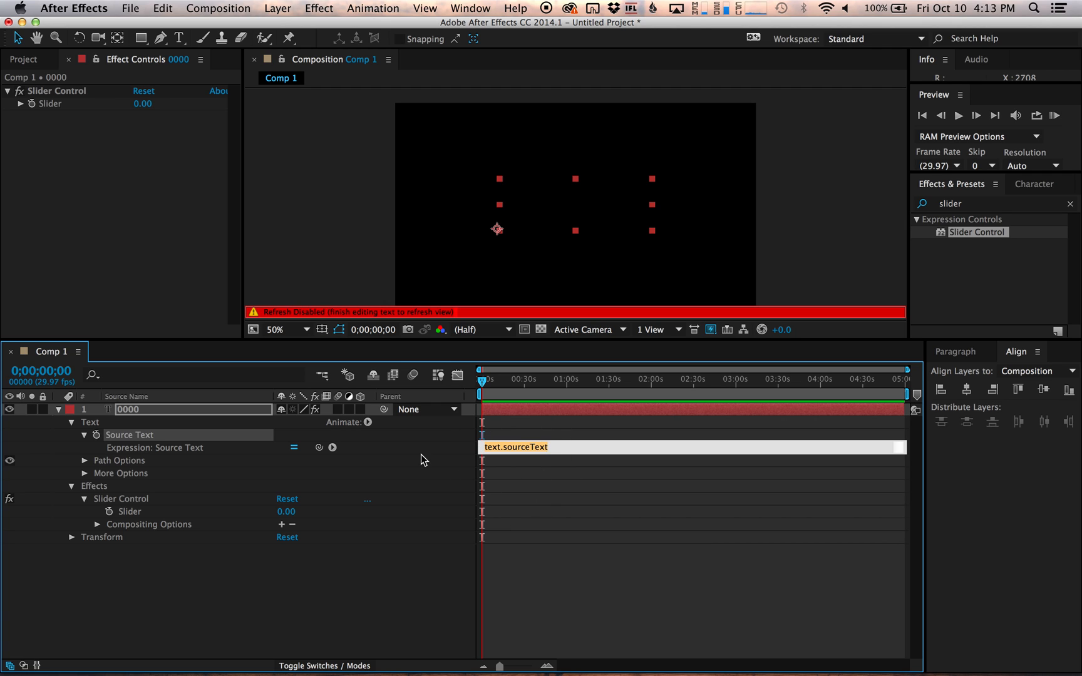
mouse_move(565, 442)
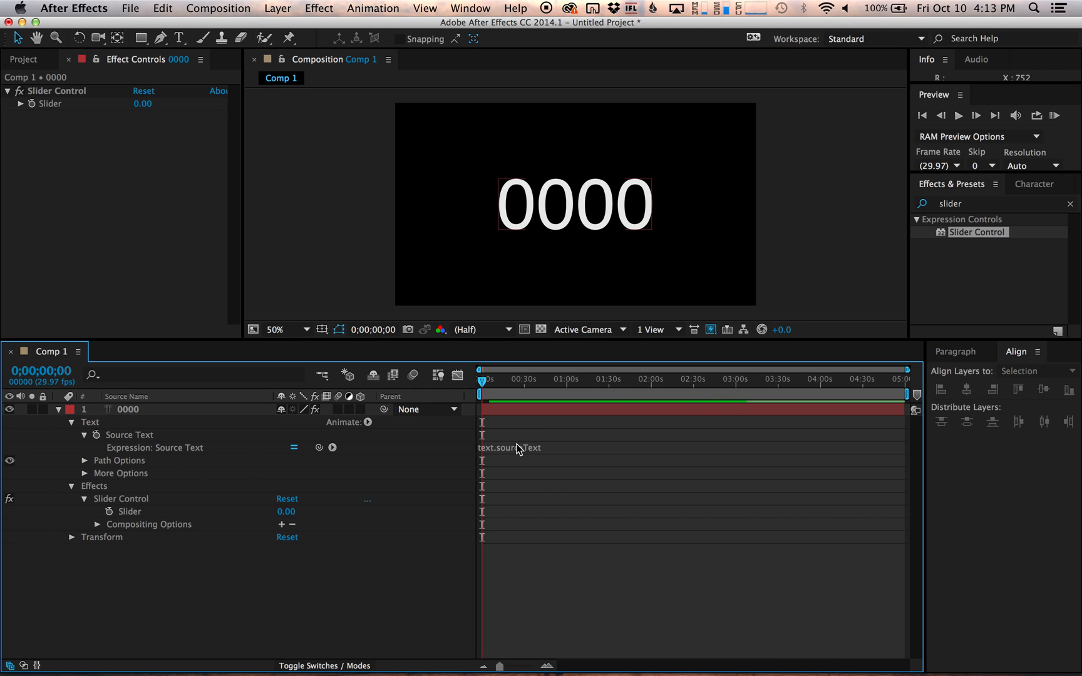
- Replace the Source Text expression with the padZero MM:SS script reading the Slider
click(510, 448)
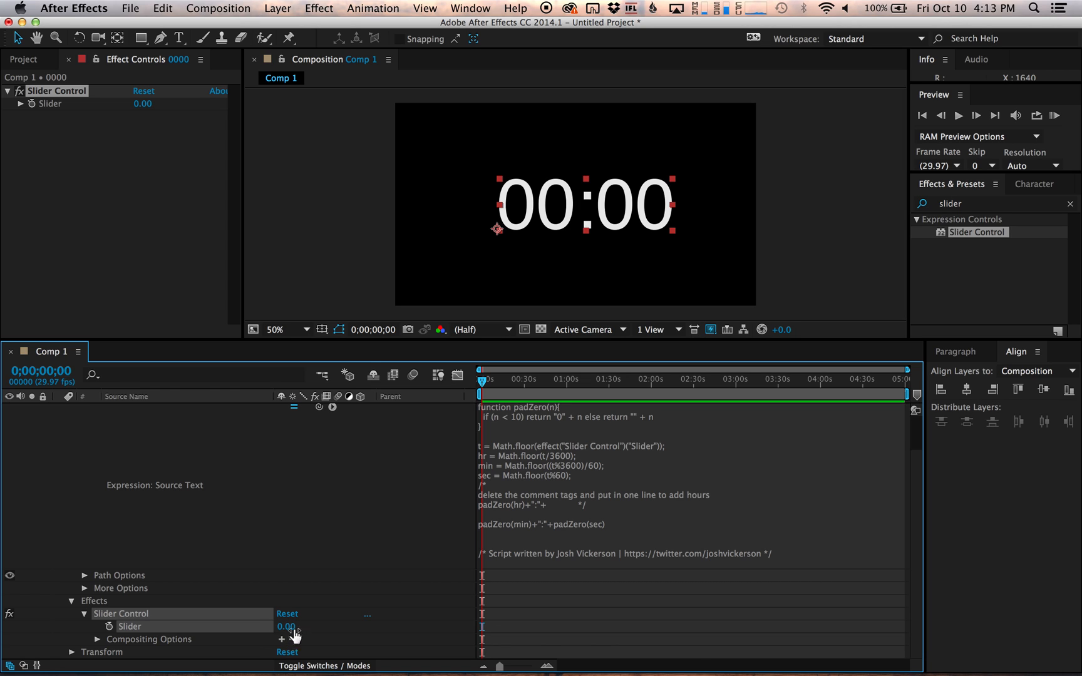
mouse_move(293, 629)
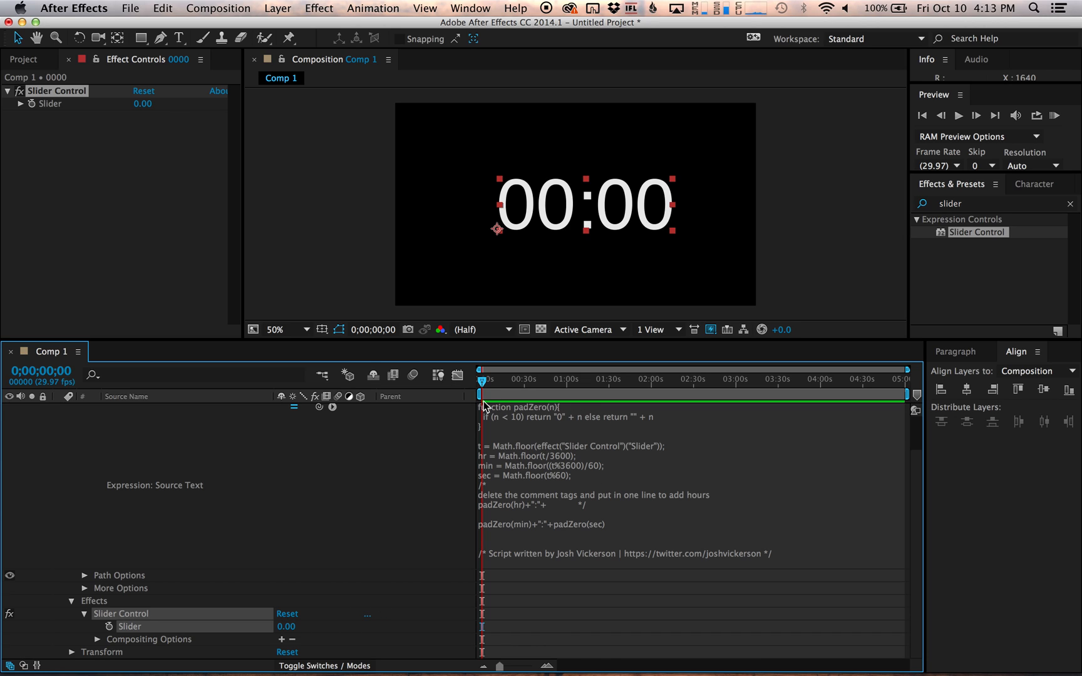
mouse_move(461, 534)
text(qui)
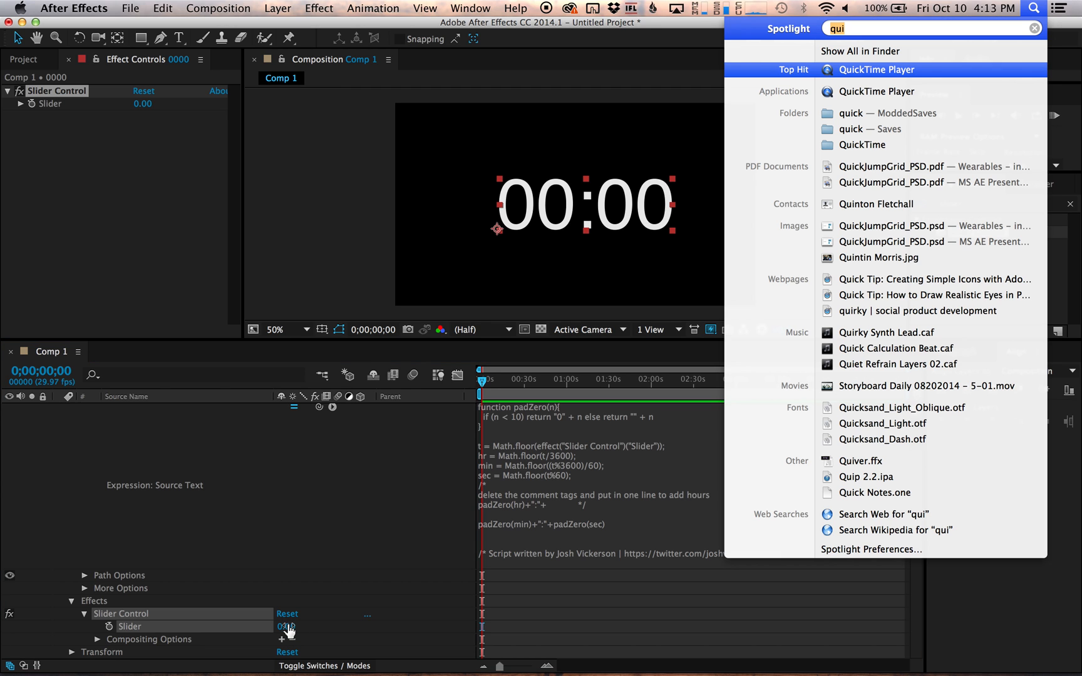
- Calculate 60*5 in Spotlight to get 300 seconds for five minutes
text(60)
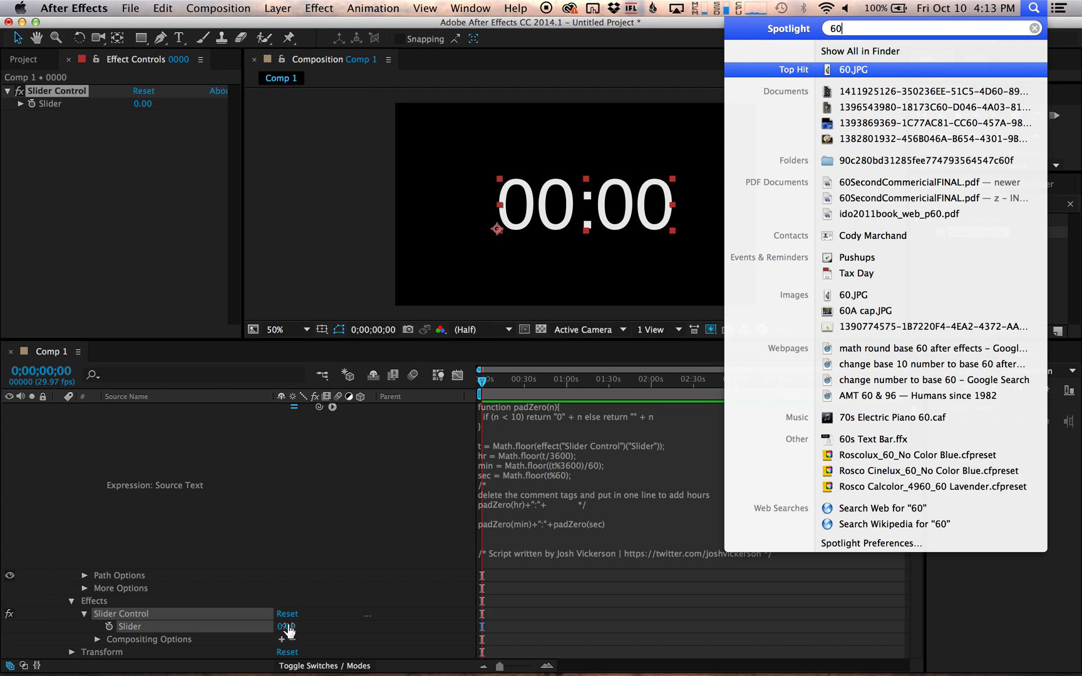
text(*5)
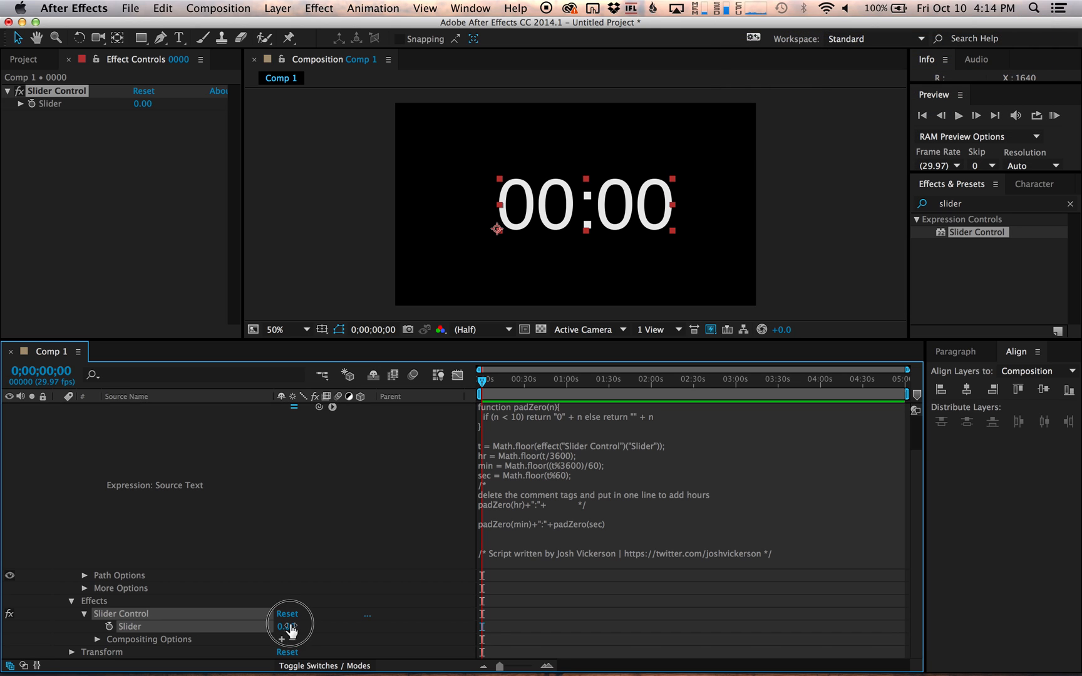
- Set the Slider value to 300 so the timer reads 05:00
text(300)
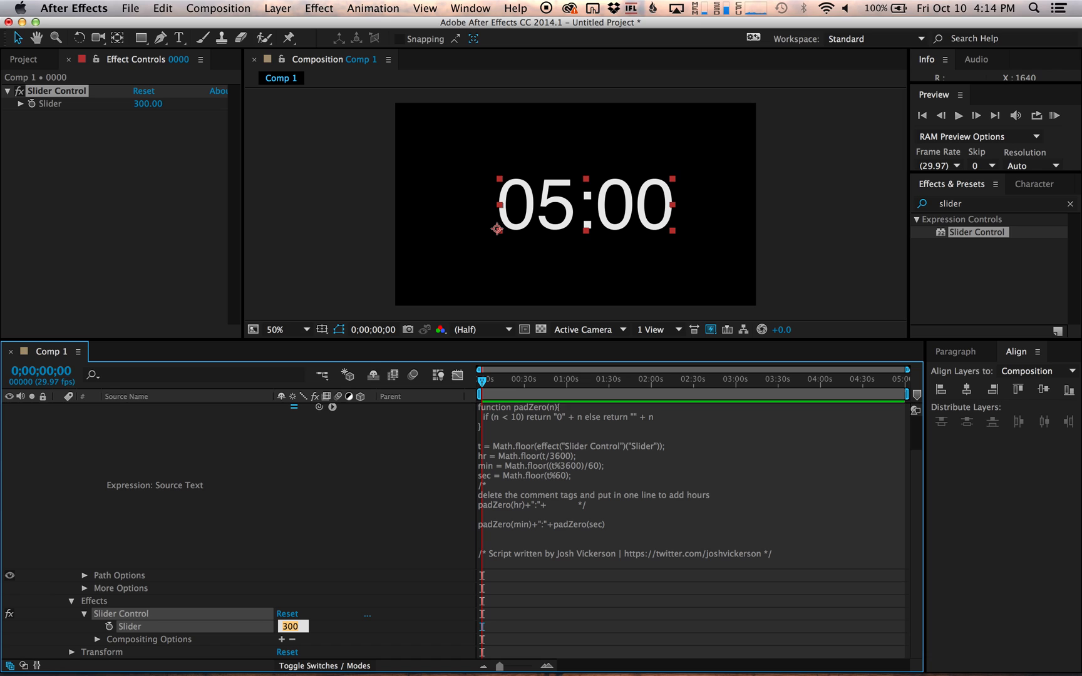
mouse_move(422, 440)
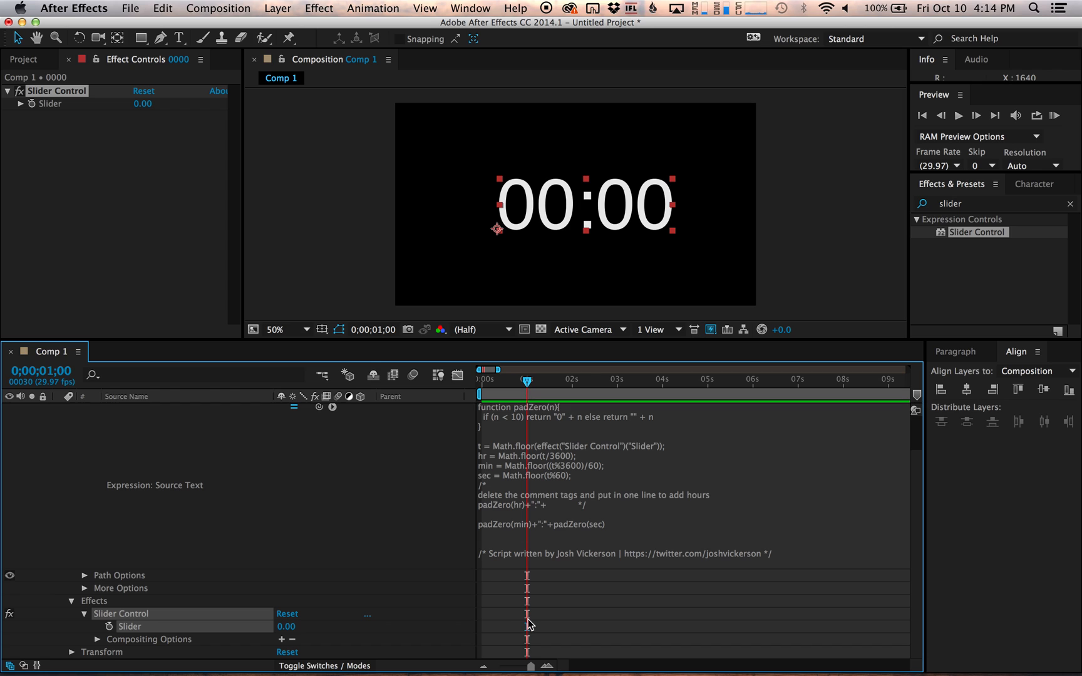
mouse_move(444, 602)
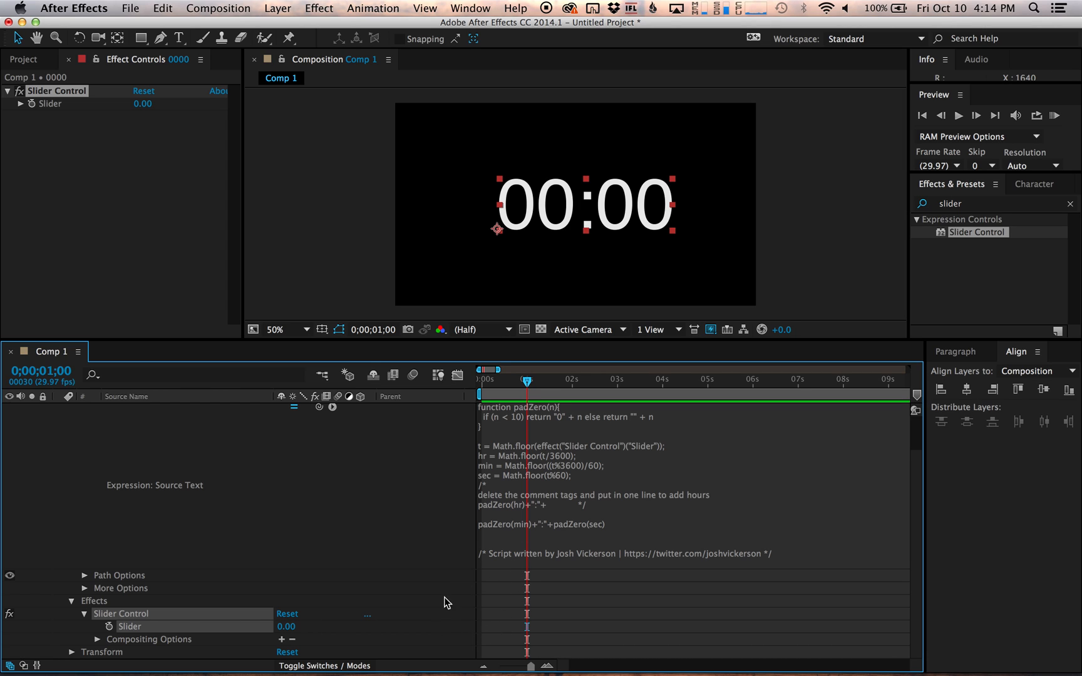
- Keyframe the Slider at one second with a value of 300, showing 05:00
click(111, 626)
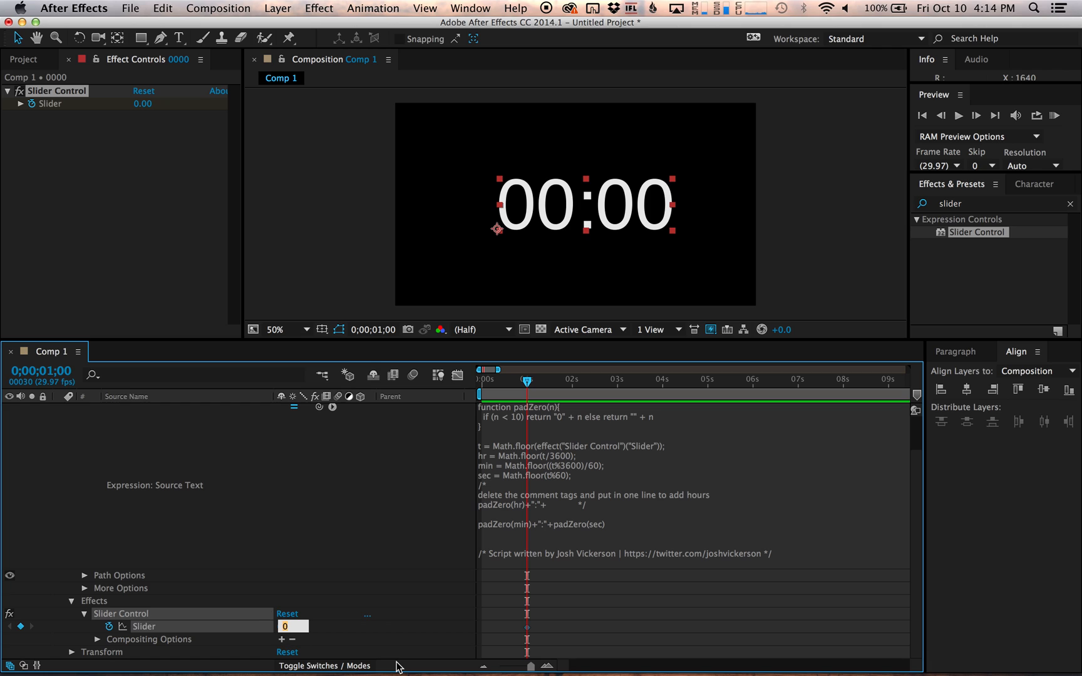
text(300.00)
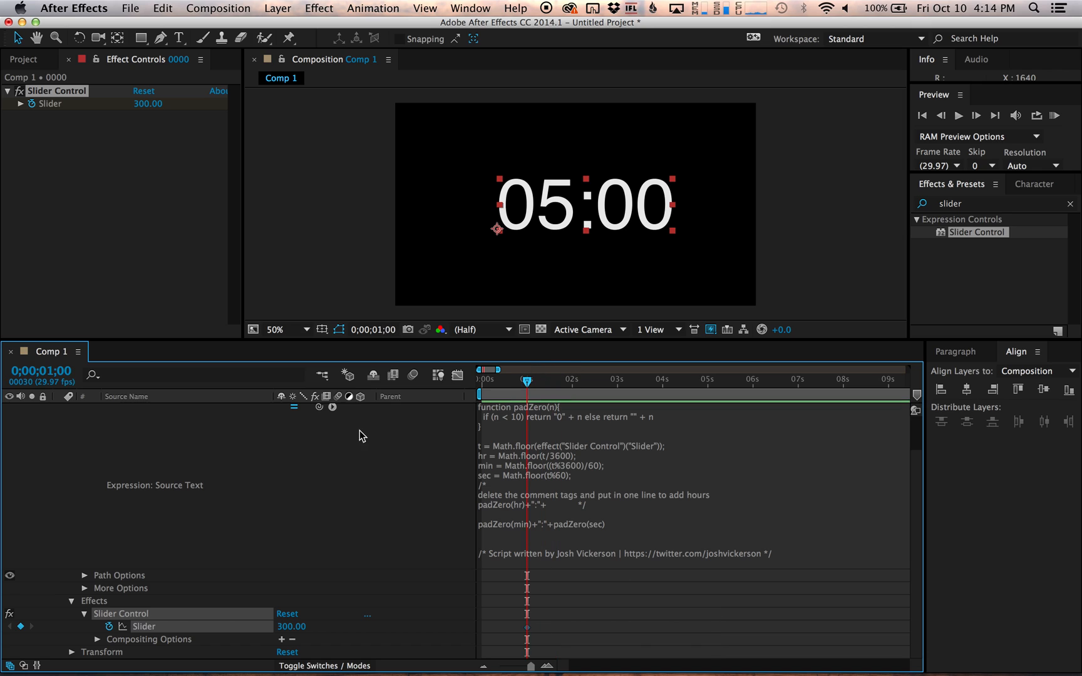
- Jump the current time to 0;00;11;00
click(41, 370)
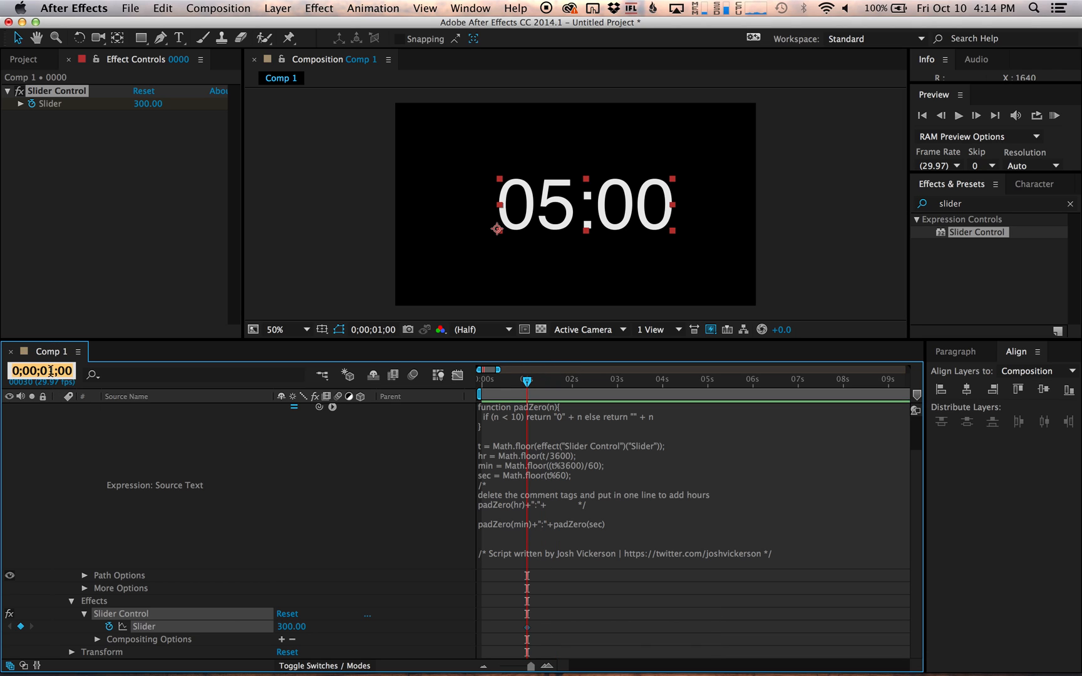
text(11)
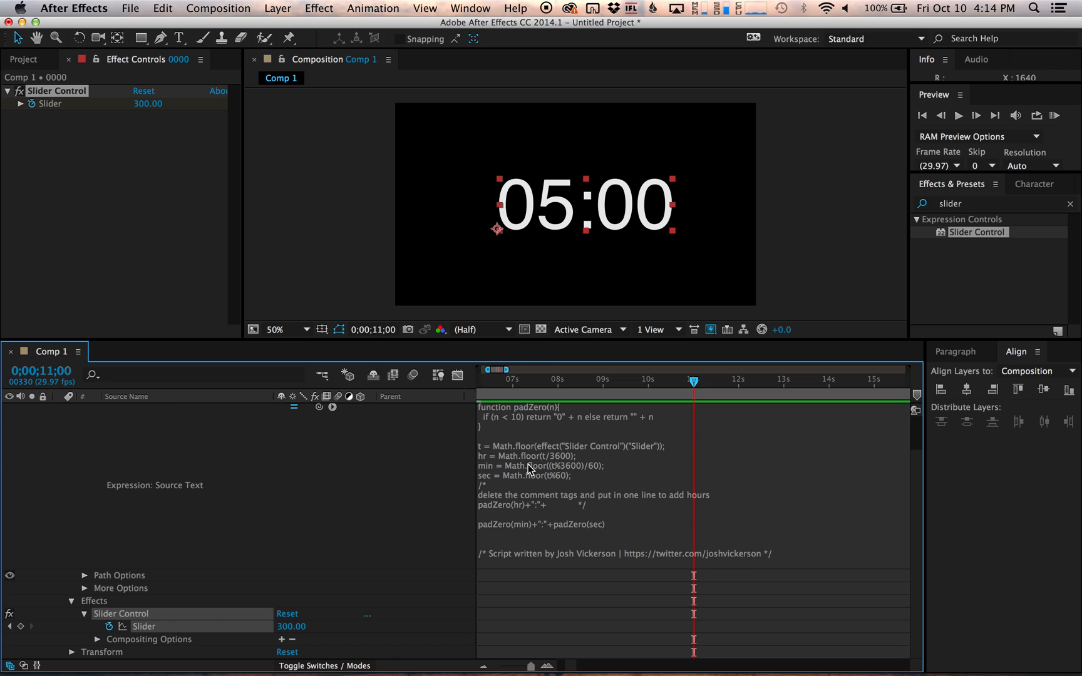
- Set a second Slider keyframe of 290 at 11 seconds so the timer reads 04:50
double_click(291, 626)
text(290)
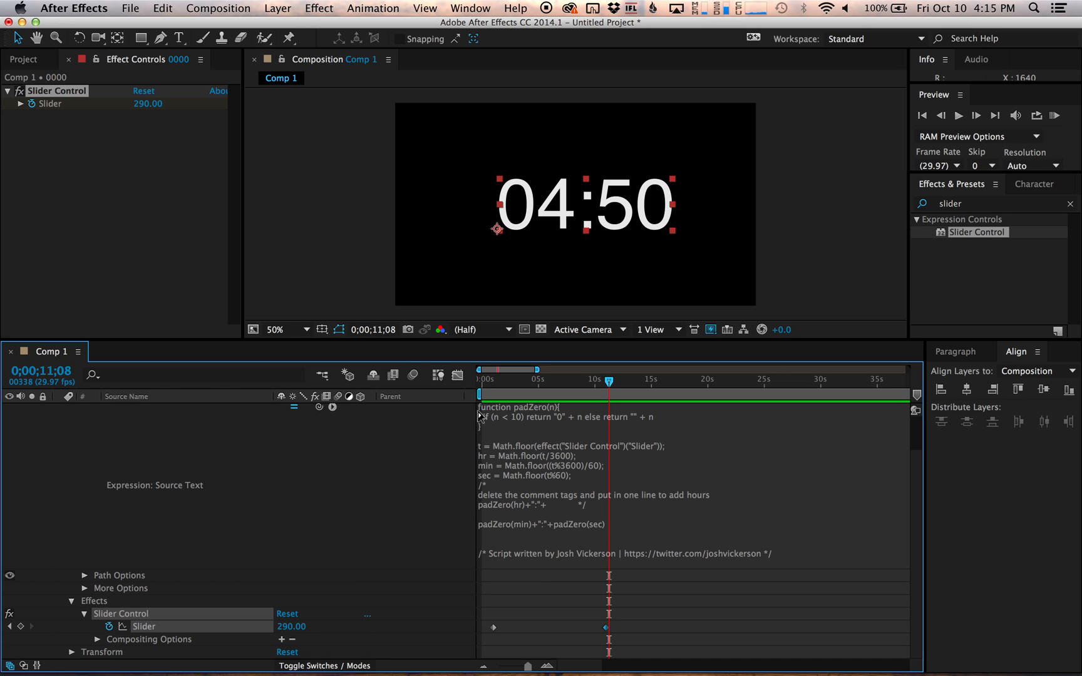
mouse_move(699, 501)
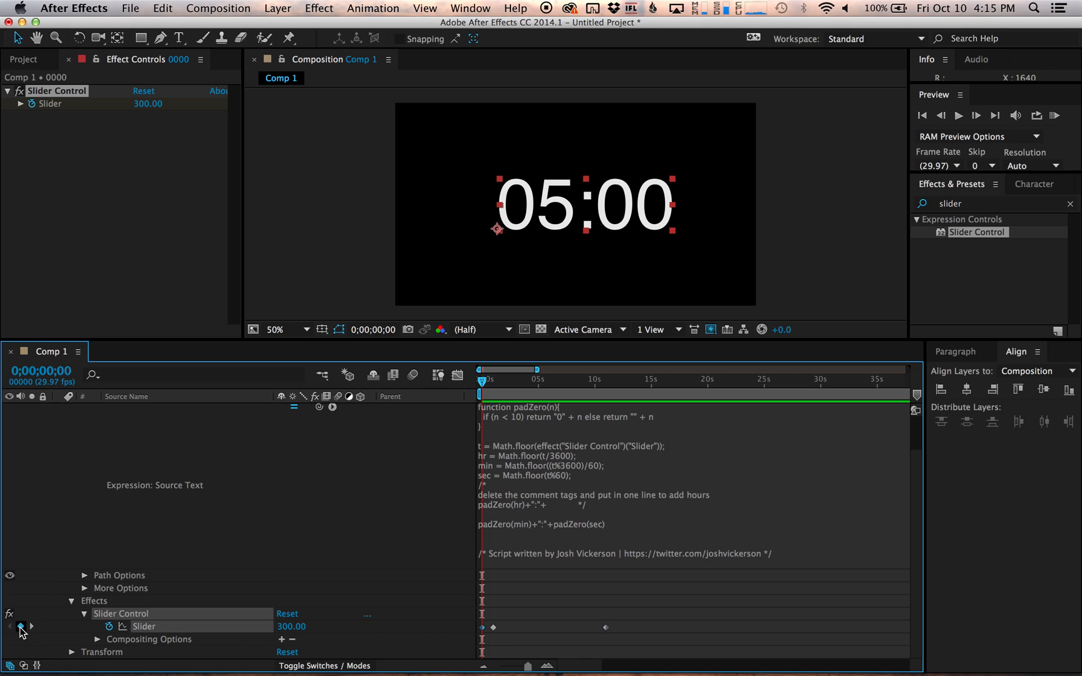
- Set the Slider to 0 at frame zero so the timer reads 00:00
double_click(291, 626)
text(0)
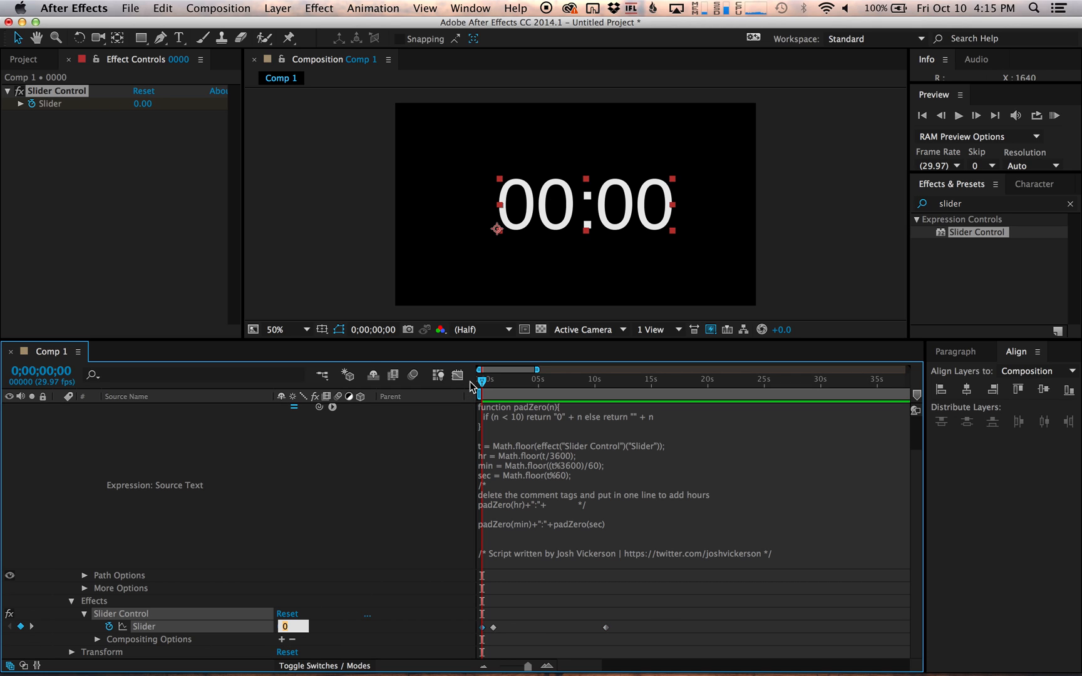
mouse_move(470, 387)
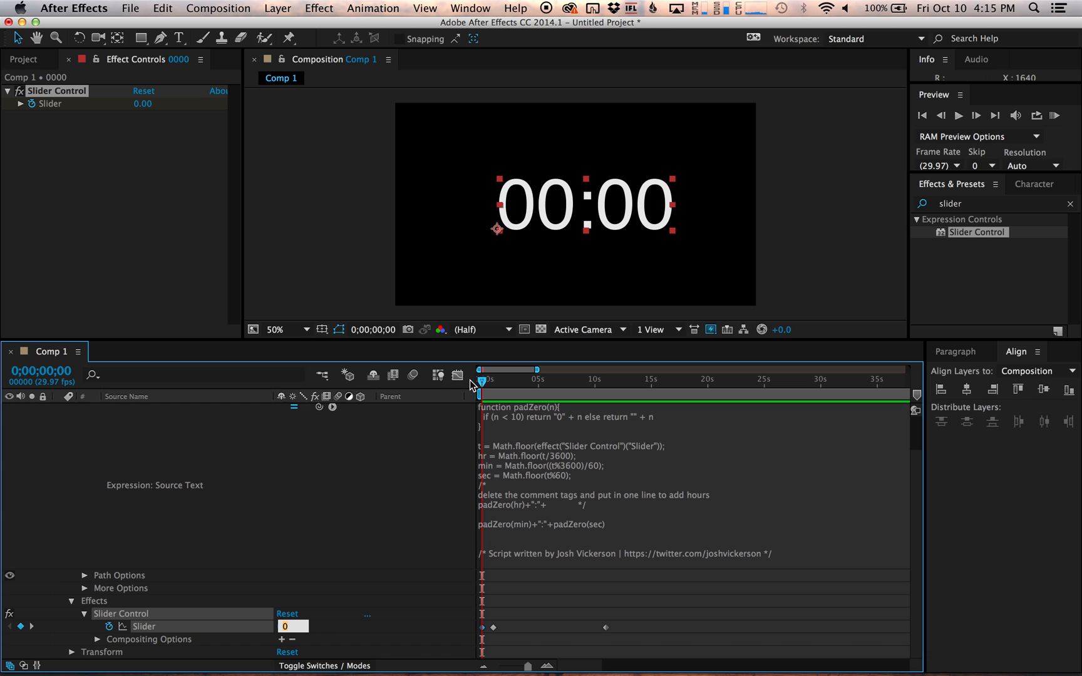